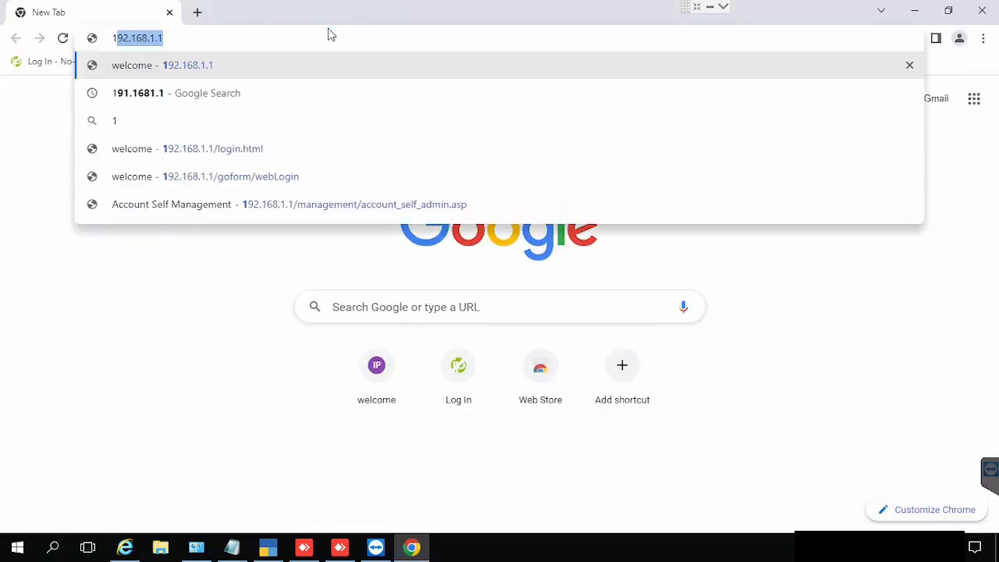
# Load the router login page at 192.168.1.1 from the address bar suggestion.
pyautogui.click(212, 148)
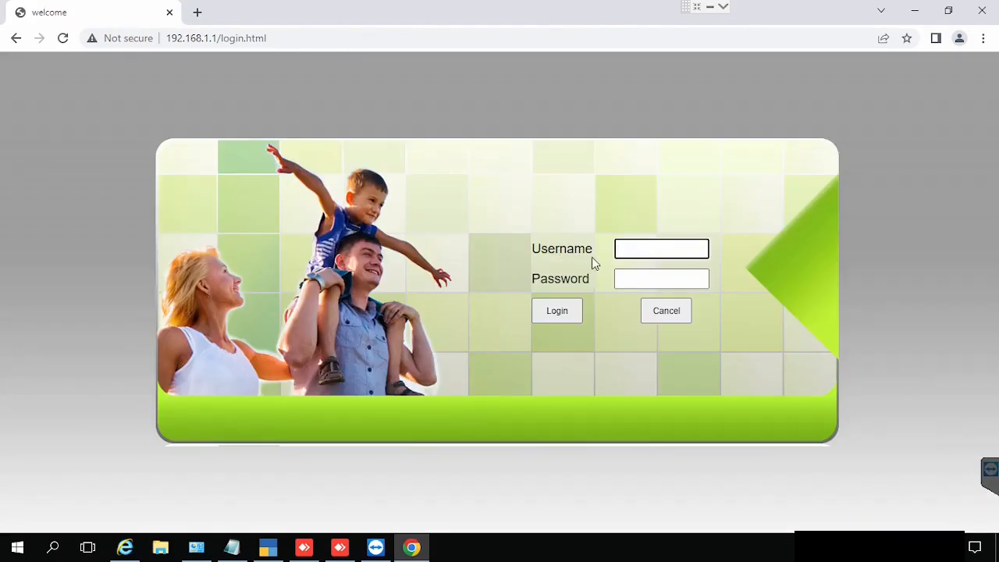
# Sign in with the saved username and password to reach the Device Information page.
pyautogui.click(662, 248)
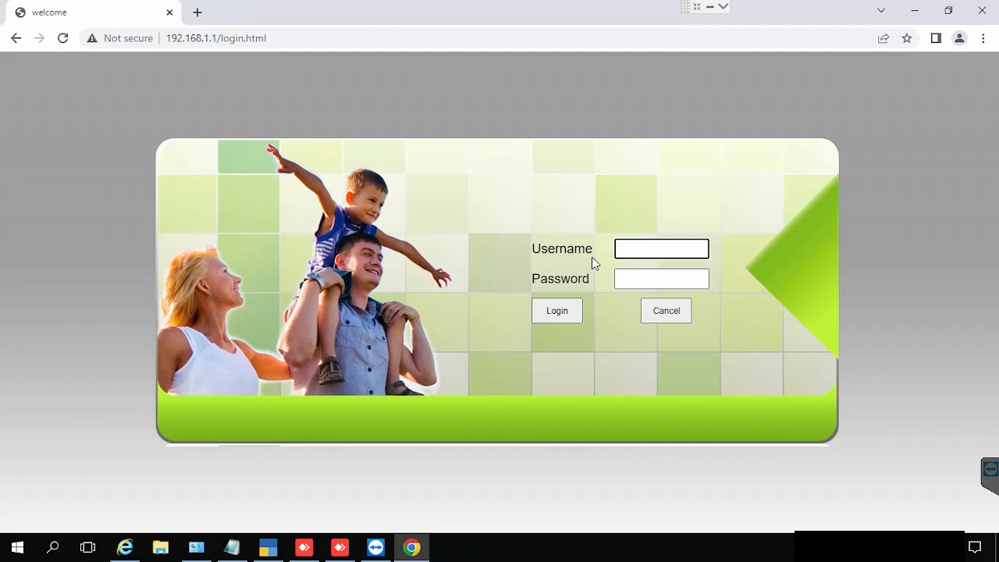
pyautogui.click(661, 249)
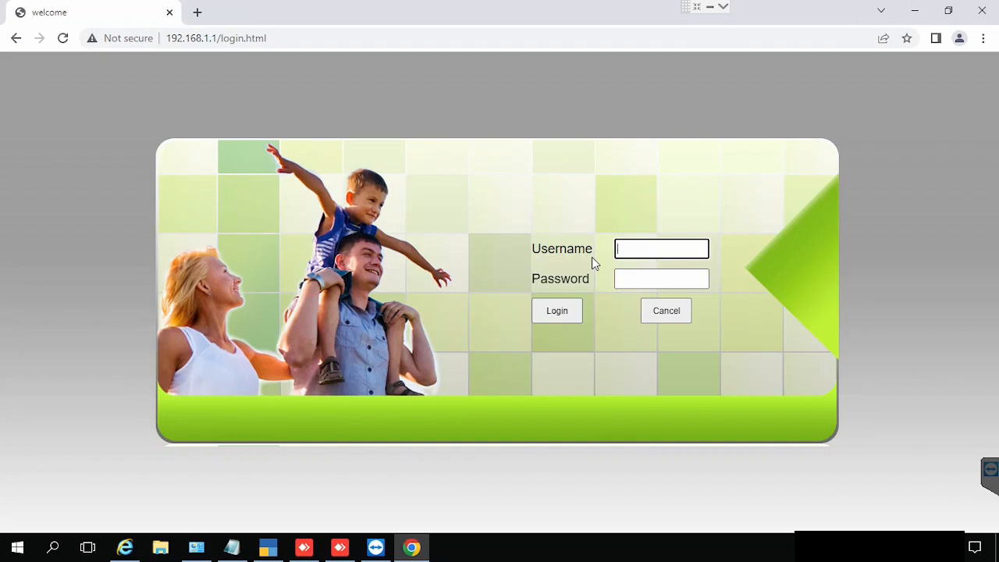
pyautogui.click(661, 249)
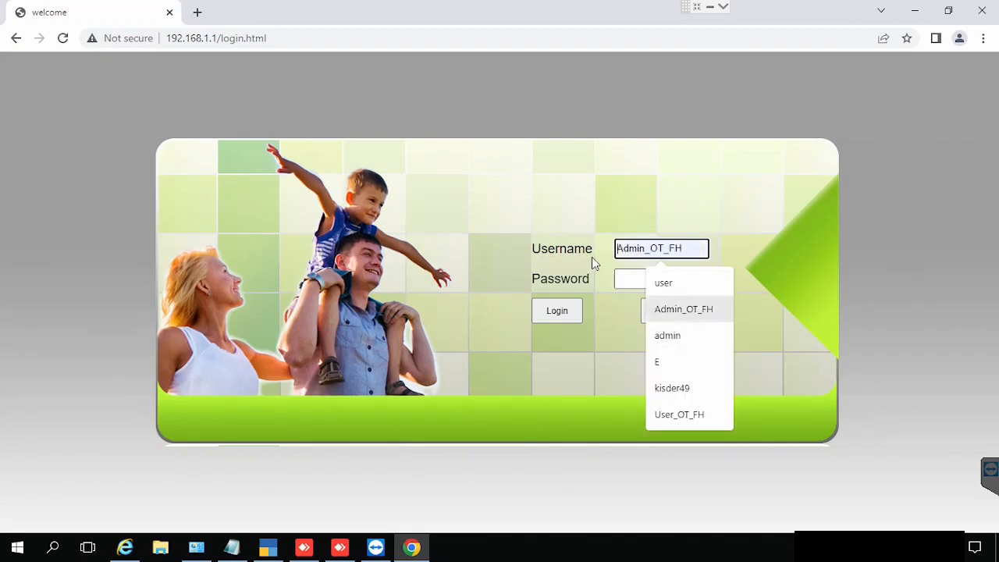
pyautogui.rightClick(661, 277)
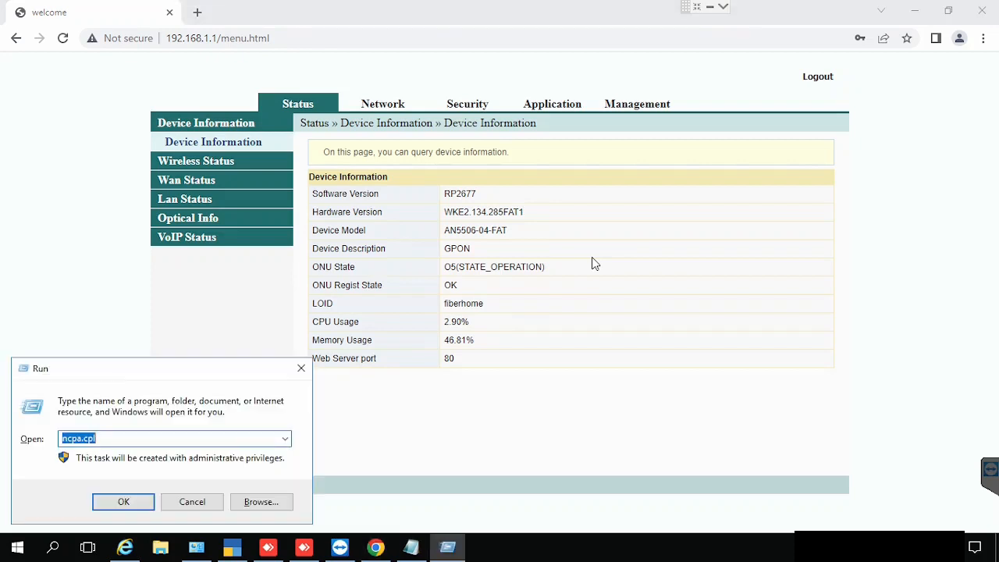
# Check the Ethernet connection details in Network Connections, noting IPv4 address 192.168.1.9.
pyautogui.click(123, 501)
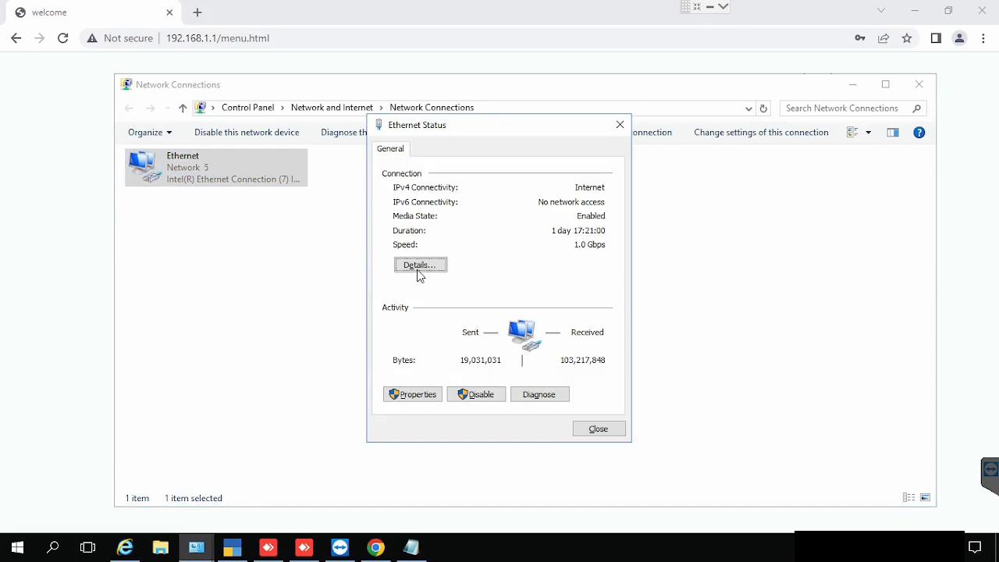
pyautogui.click(420, 265)
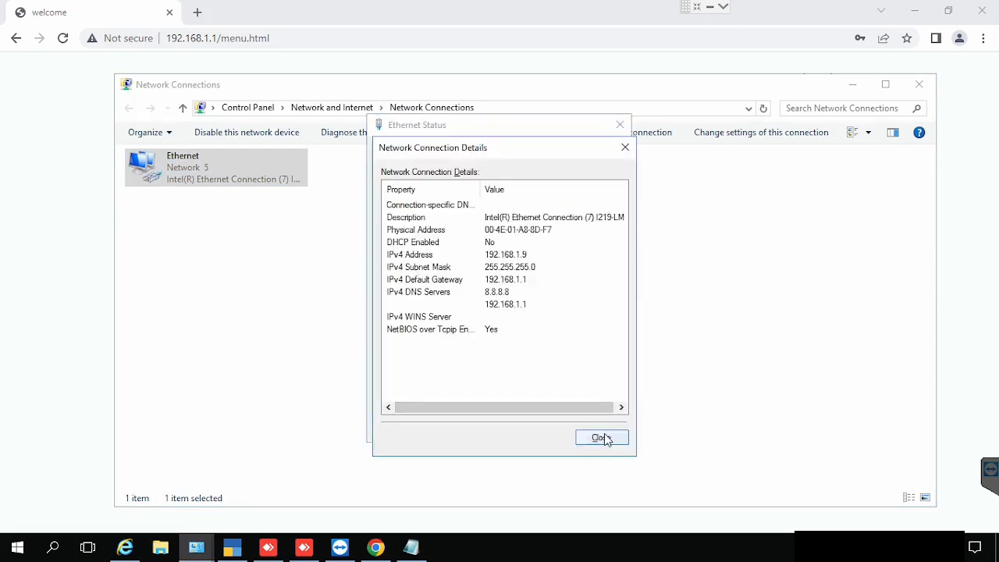
pyautogui.click(601, 436)
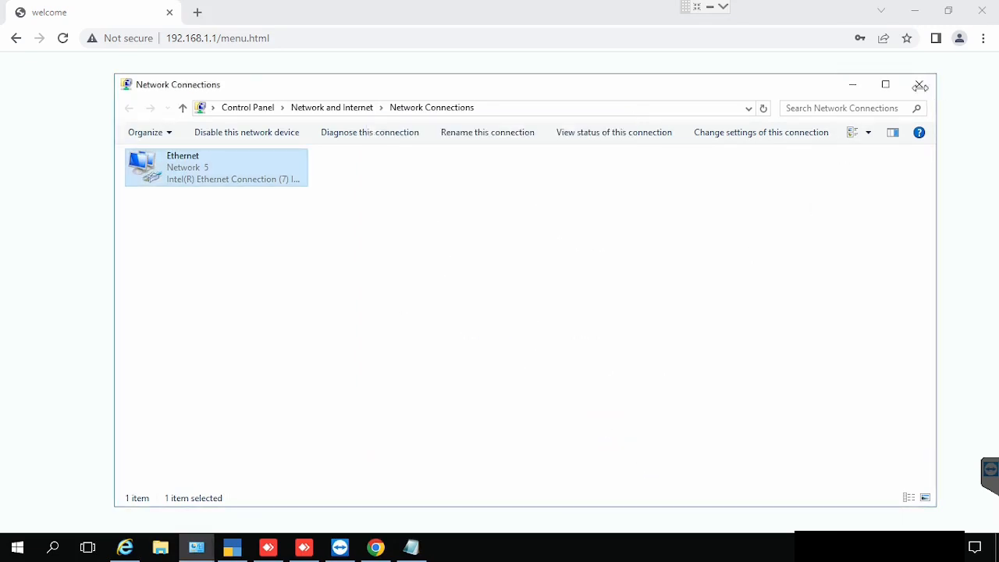
pyautogui.click(920, 85)
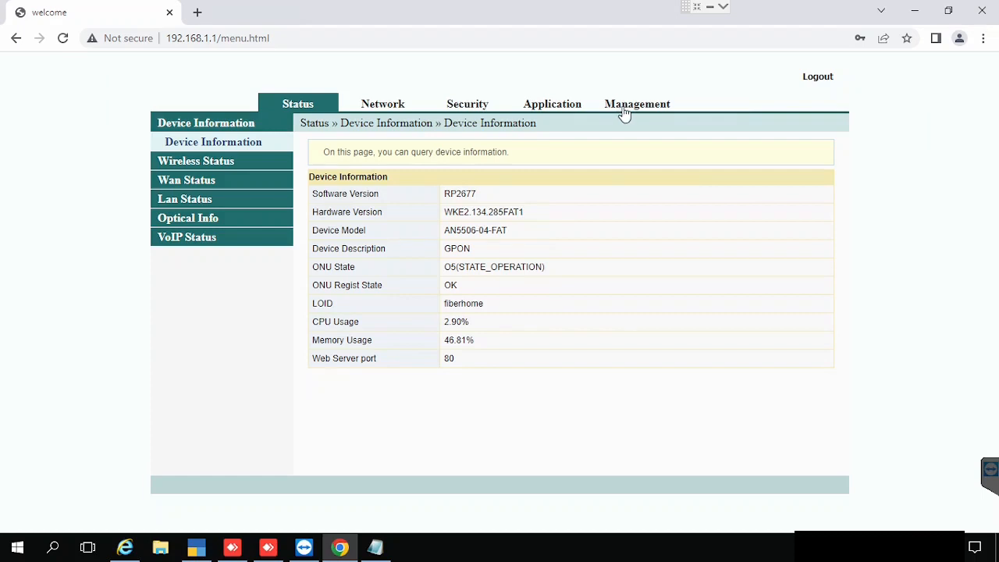
# Go to Application > Port Forwarding on the router and start adding a new rule.
pyautogui.click(552, 103)
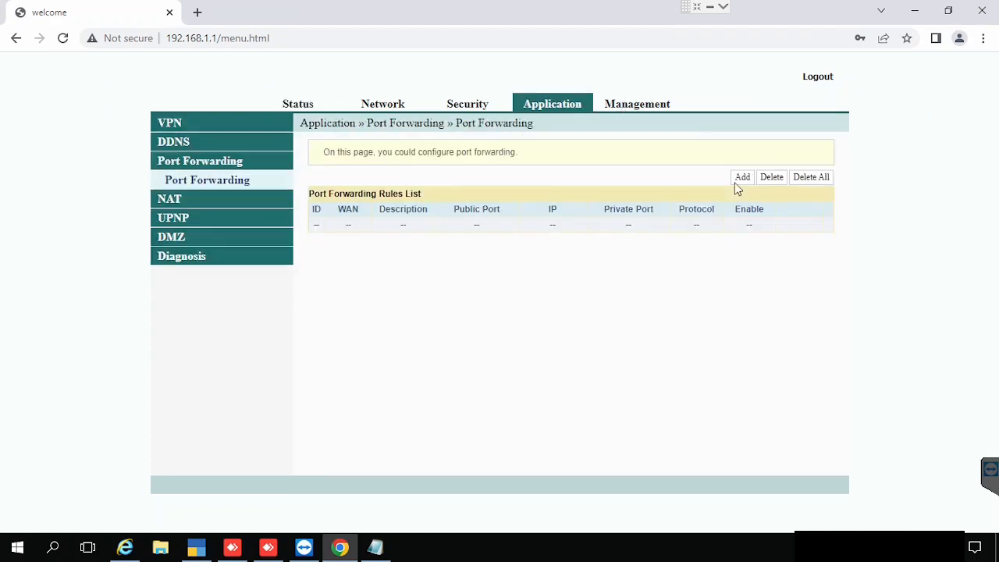
pyautogui.click(742, 176)
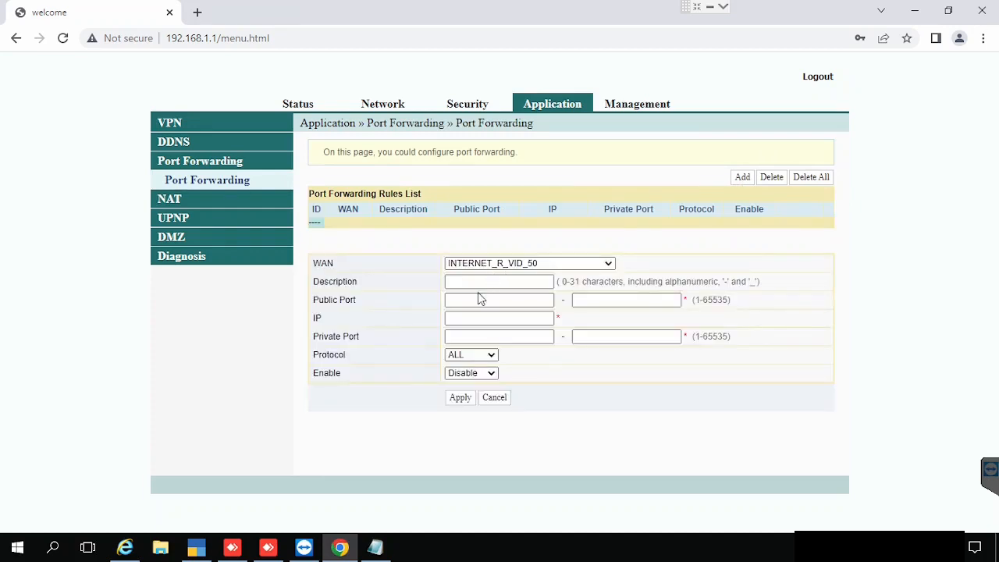
# Enter description Tally, public port 53389 and IP address 192.168.1.9 for the rule.
pyautogui.click(499, 281)
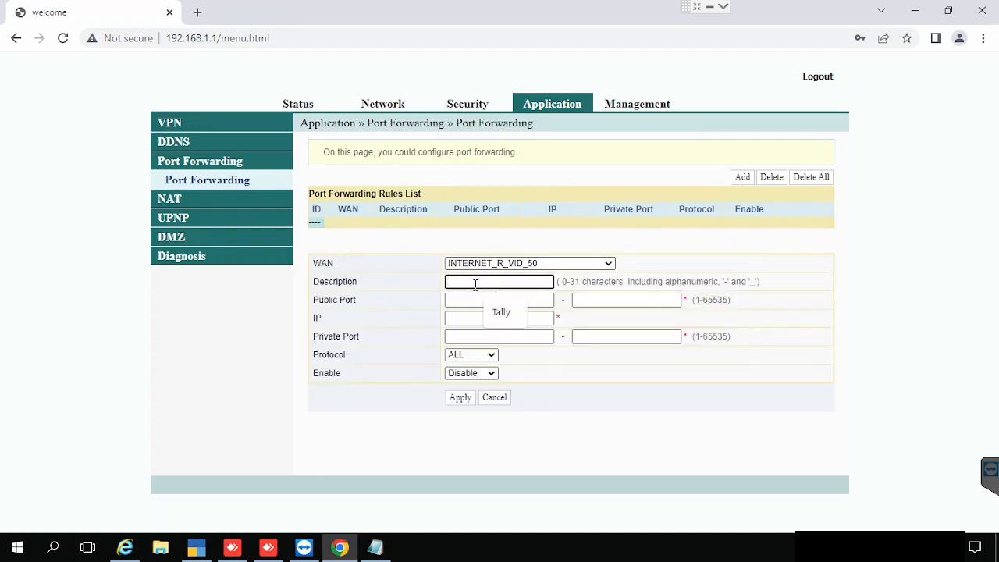
pyautogui.write('Tally')
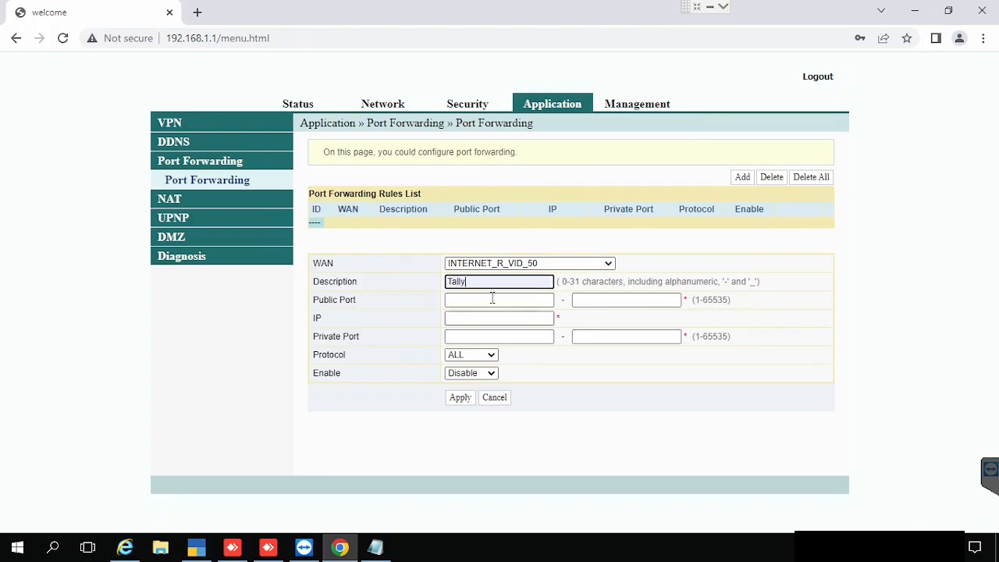
pyautogui.write('53389')
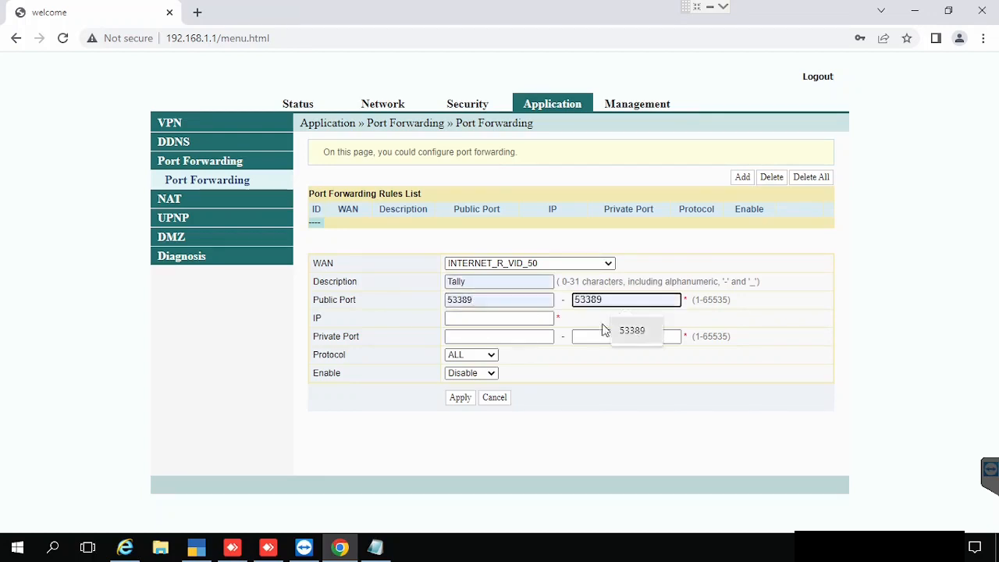
pyautogui.click(499, 318)
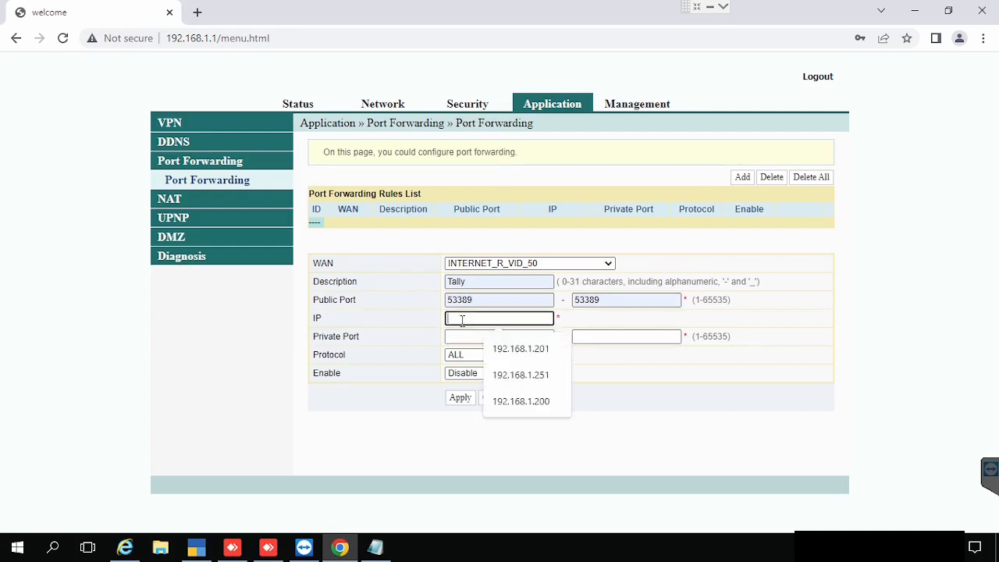
pyautogui.write('192.168.1.9')
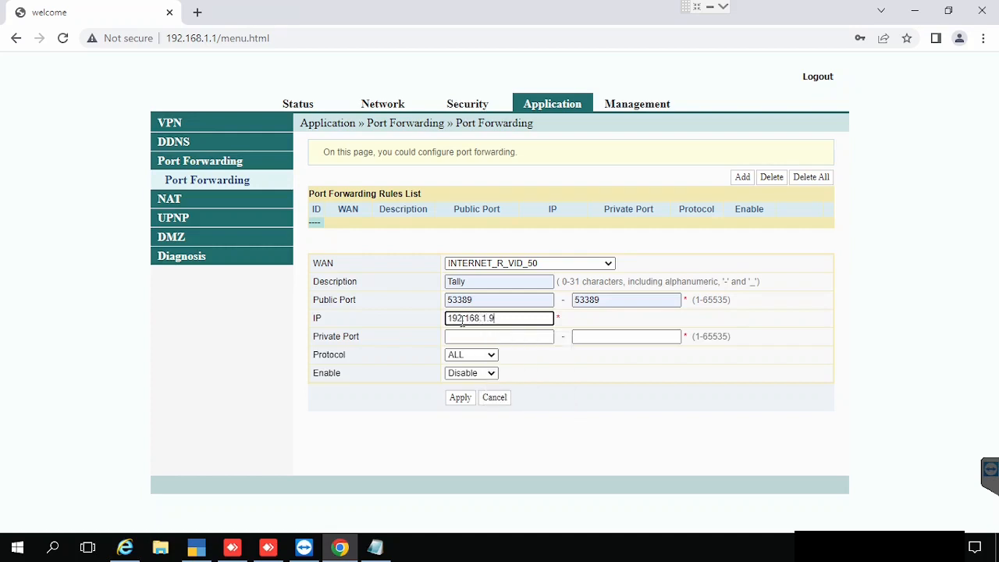
# Set the private port range to 3389-3389 and the protocol to TCP.
pyautogui.click(500, 337)
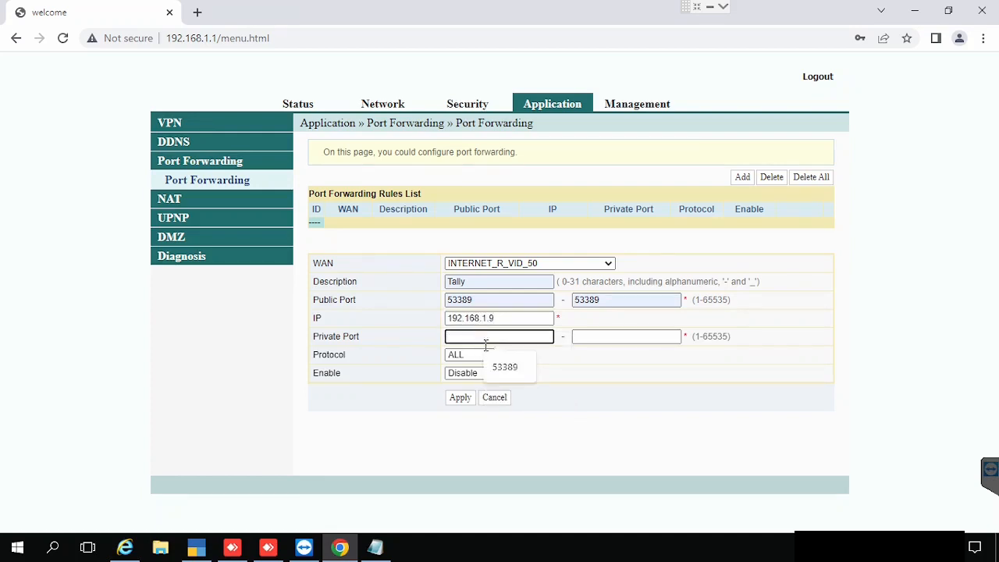
pyautogui.click(504, 367)
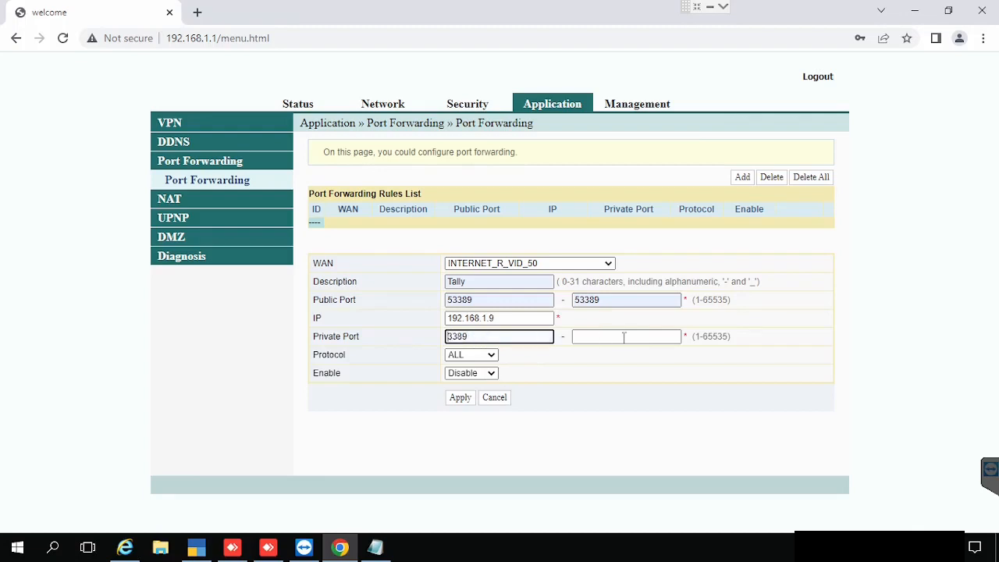
pyautogui.click(626, 337)
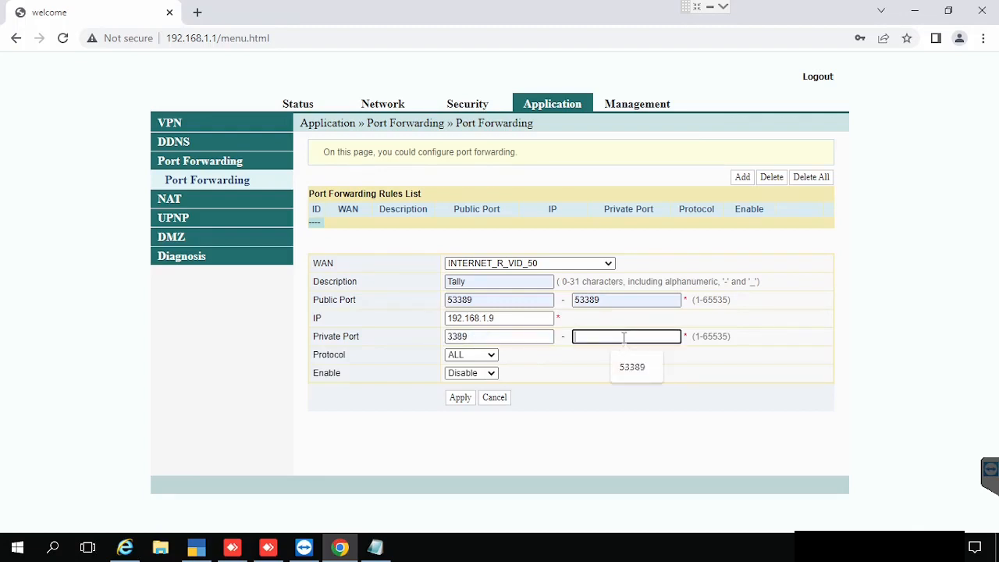
pyautogui.write('3389')
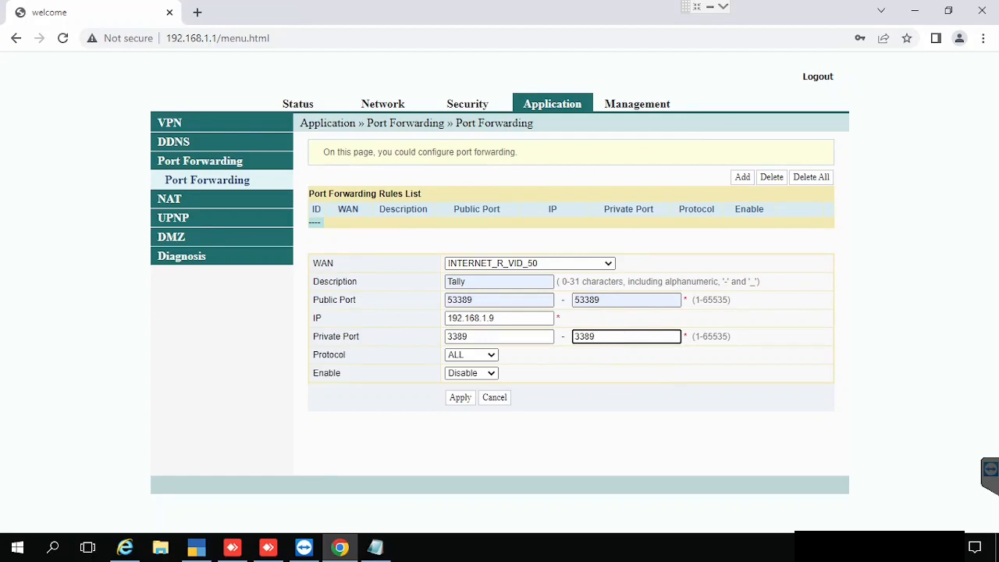
pyautogui.click(459, 398)
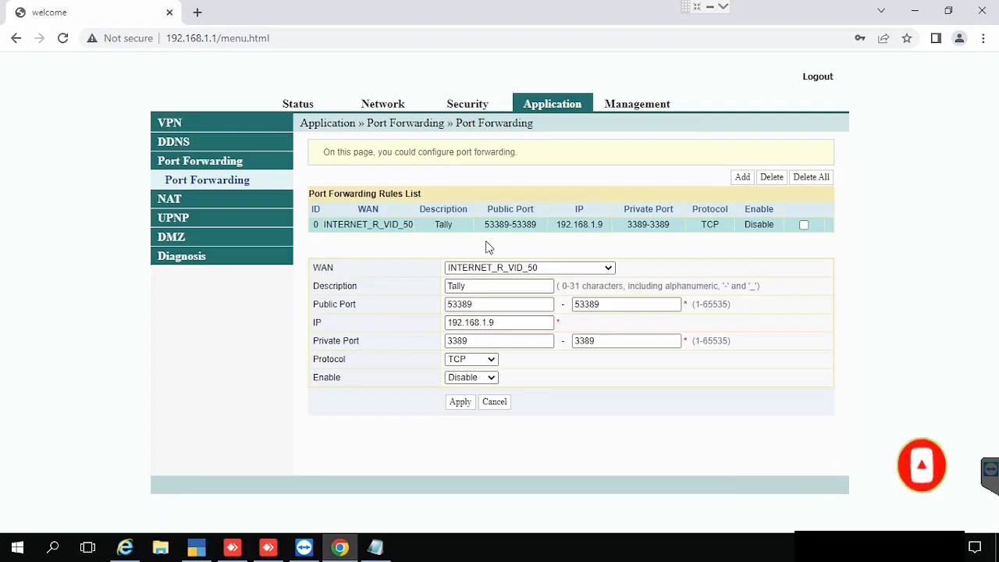
pyautogui.moveTo(456, 247)
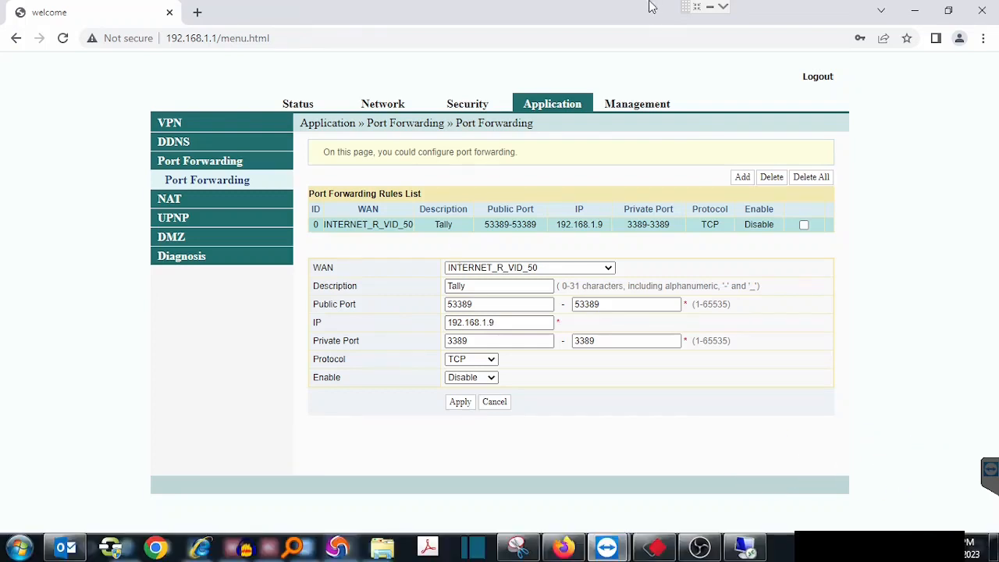
pyautogui.moveTo(476, 382)
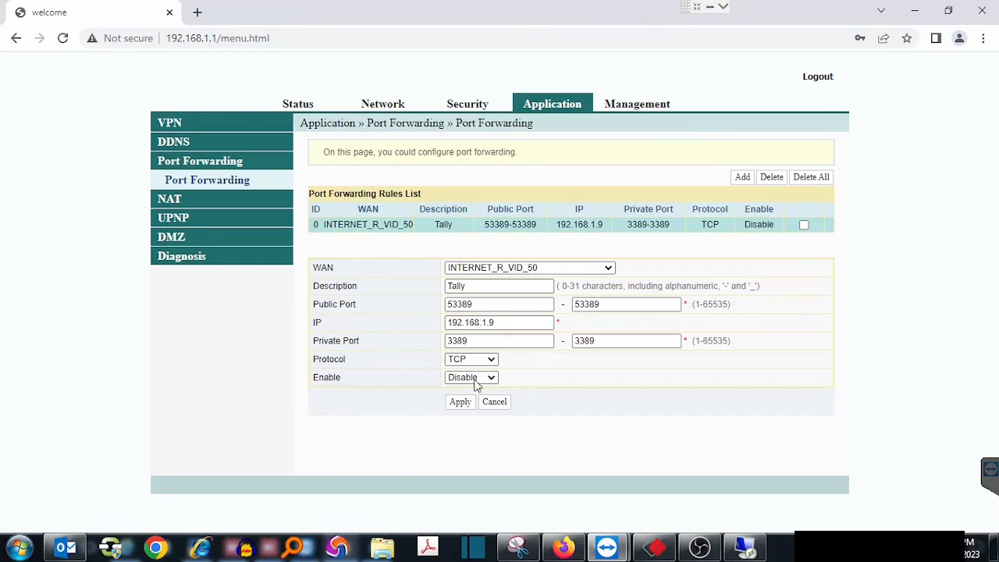
# Set the Tally rule to Enable and apply the change.
pyautogui.click(471, 376)
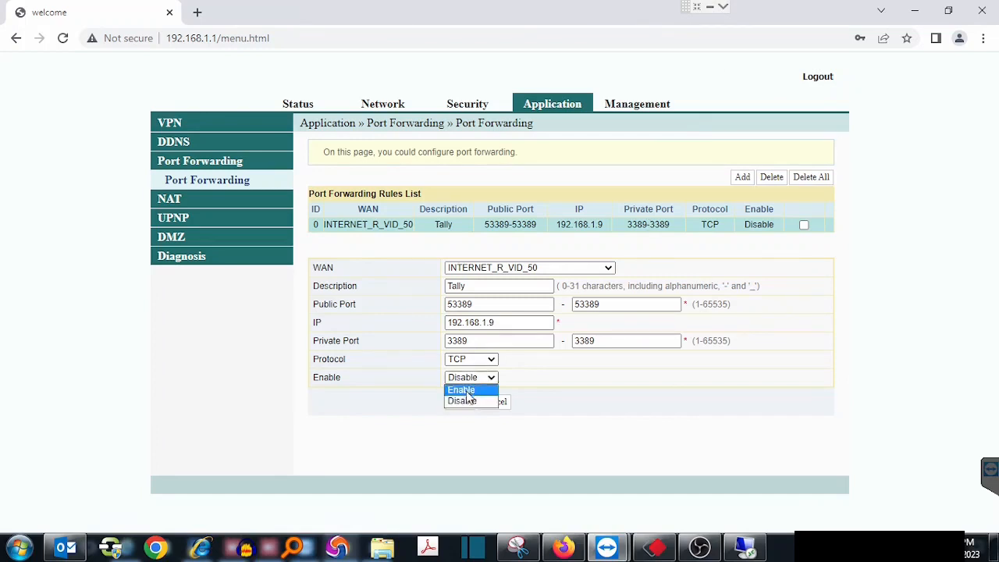
pyautogui.click(462, 390)
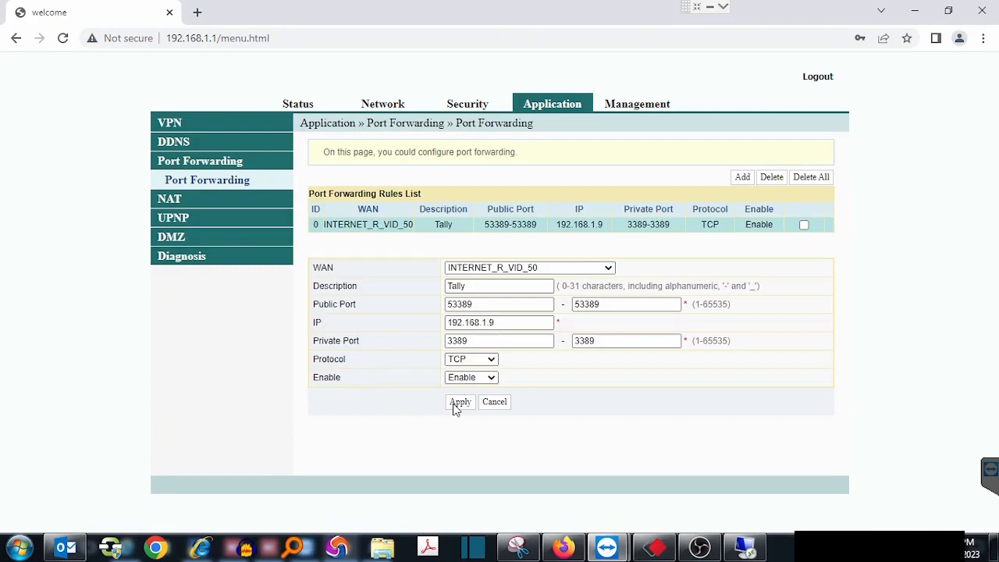
pyautogui.click(461, 403)
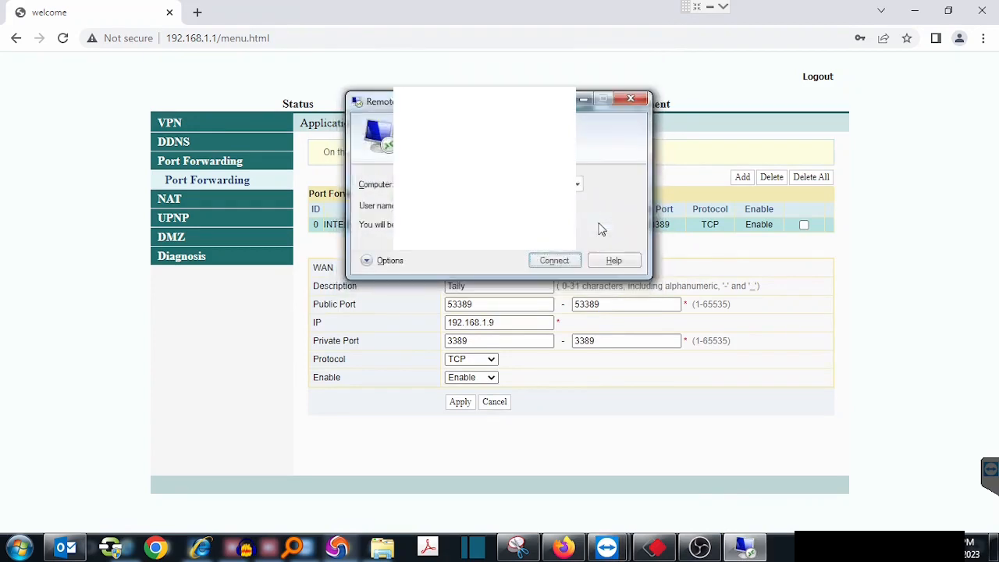
# Dismiss the Remote Desktop Connection window, leaving the enabled Tally rule listed.
pyautogui.click(631, 99)
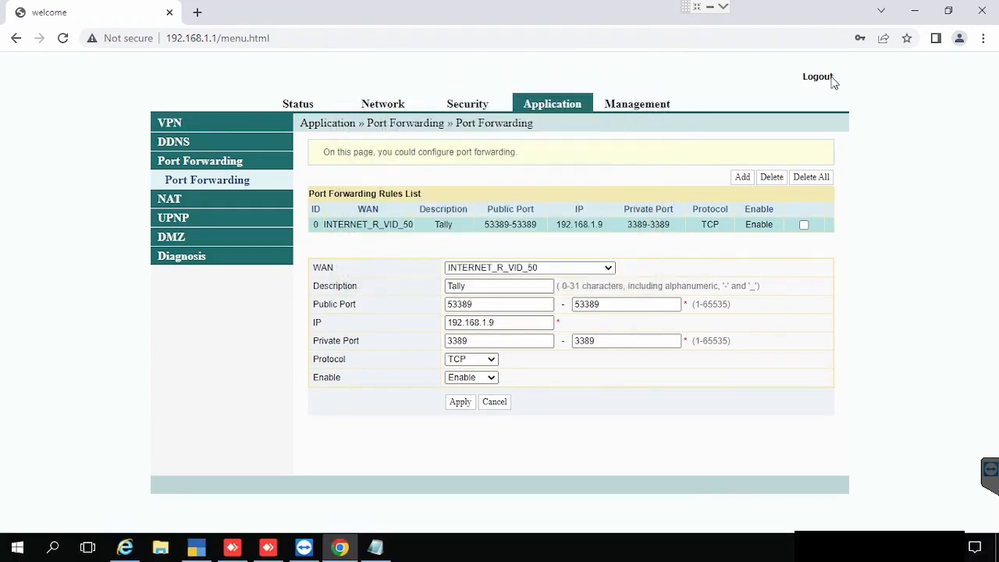
pyautogui.moveTo(818, 77)
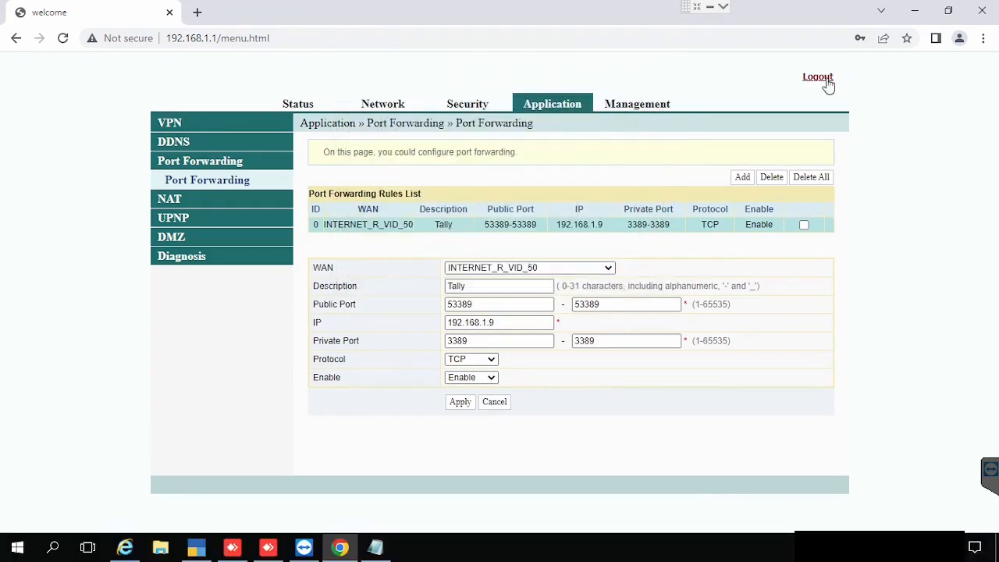